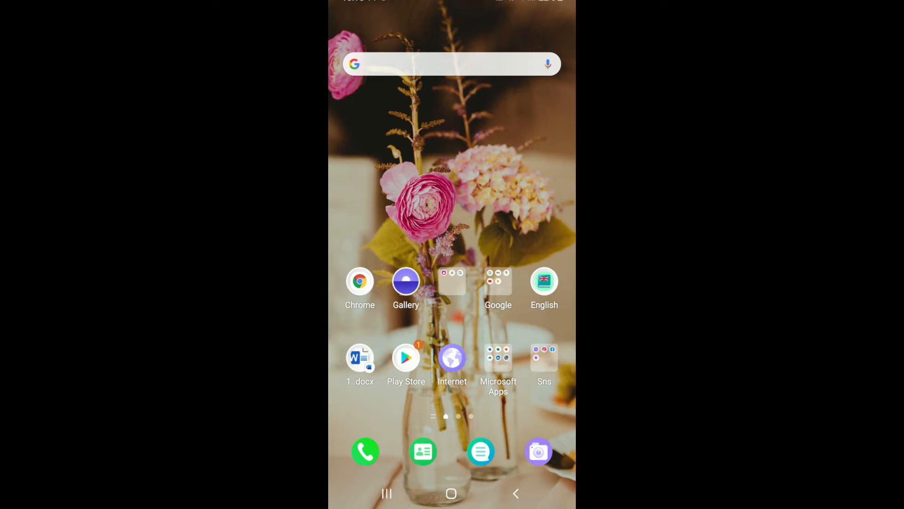
Find GroupMe via the 'group me' search history in Play Store and launch it.
click(406, 357)
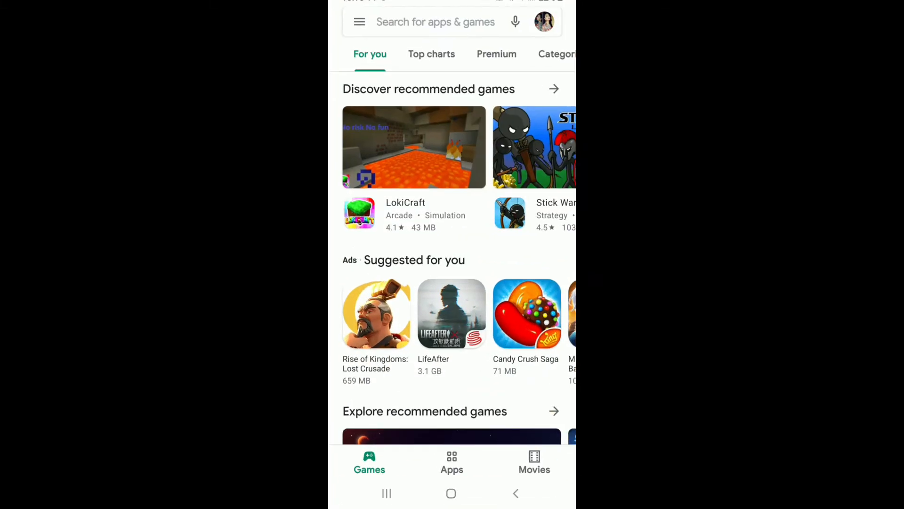
click(436, 22)
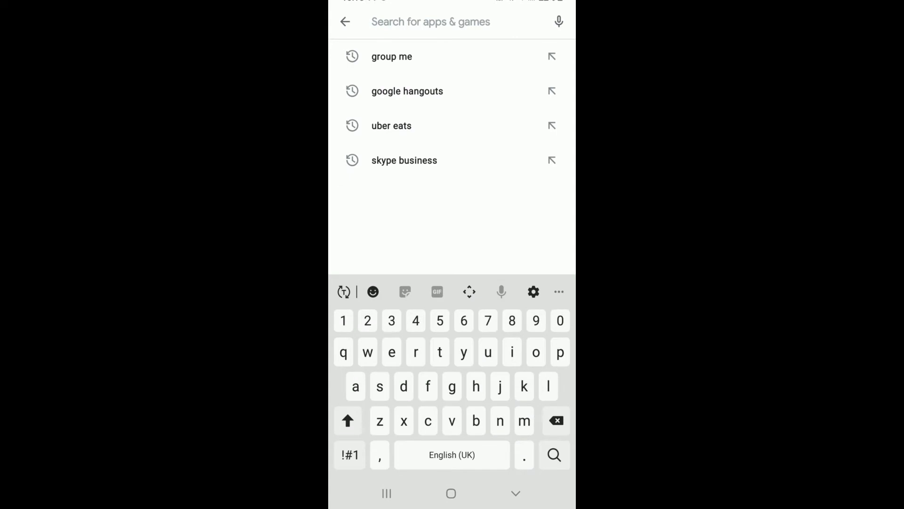
click(392, 57)
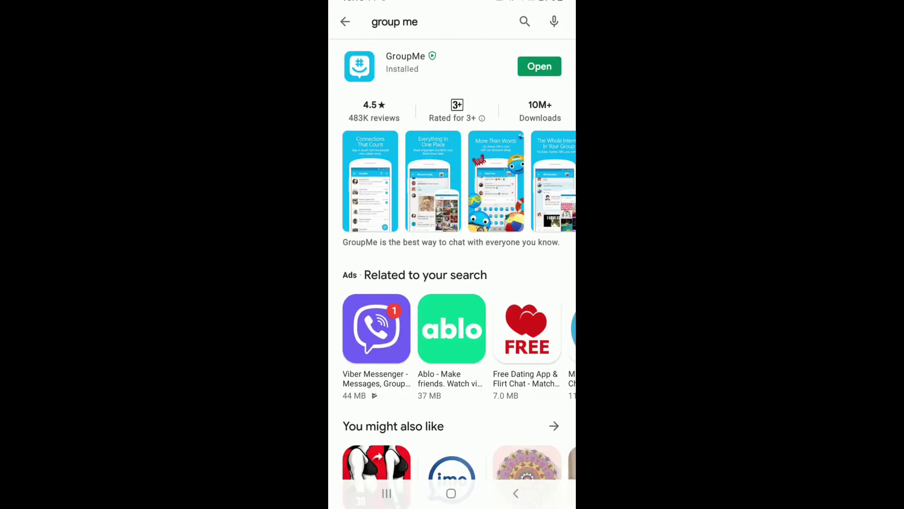
click(538, 66)
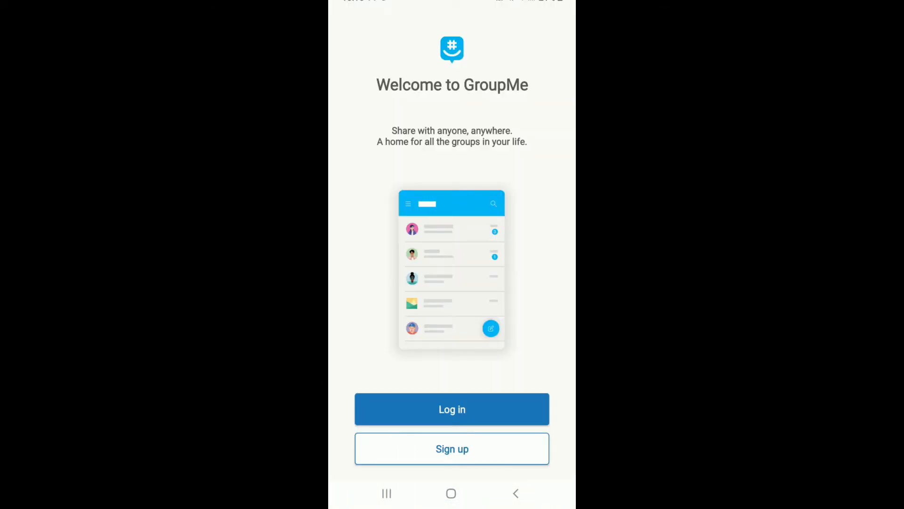
Sign up with email, filling name, email and password and agreeing to the terms.
click(452, 449)
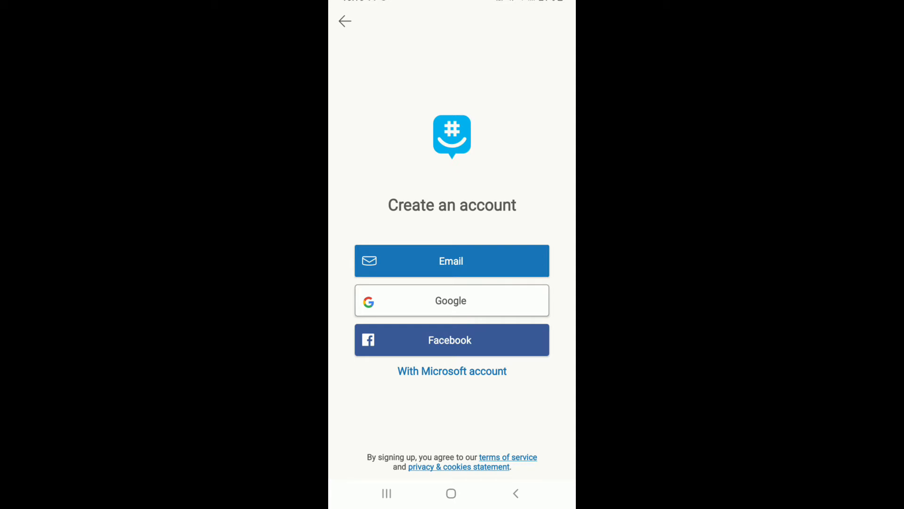
click(452, 260)
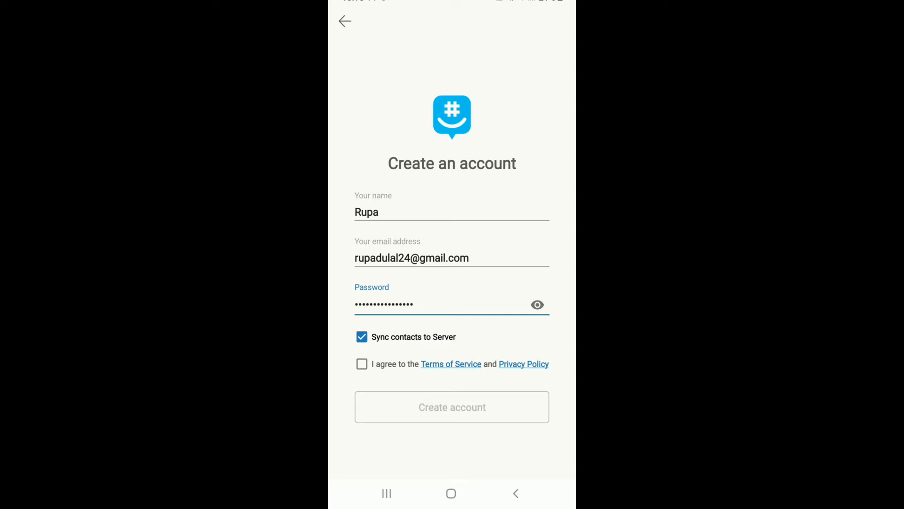
click(361, 364)
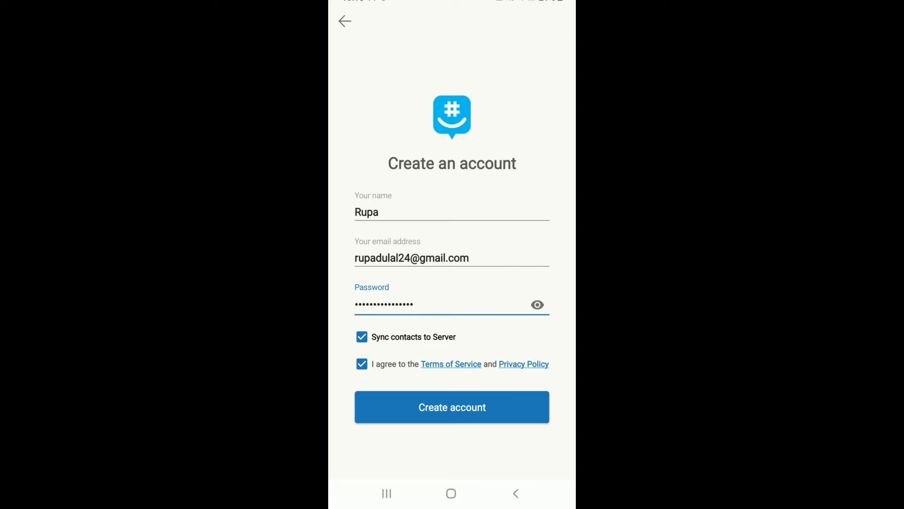
click(452, 407)
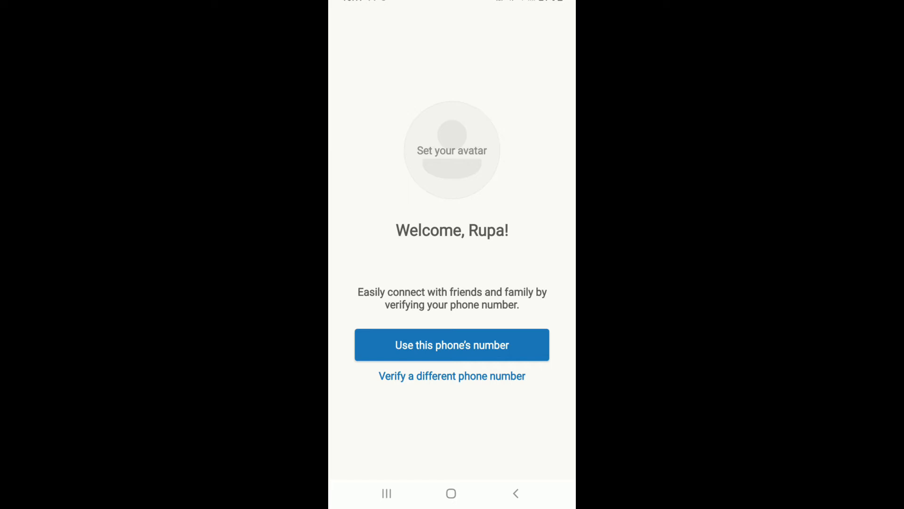
Choose to verify using this phone's own number, bringing up a prefilled SMS.
click(453, 151)
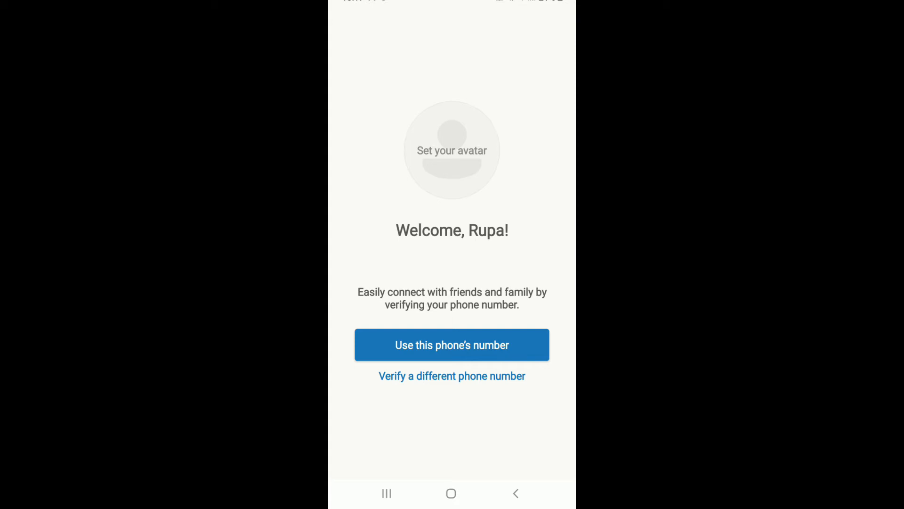
click(452, 345)
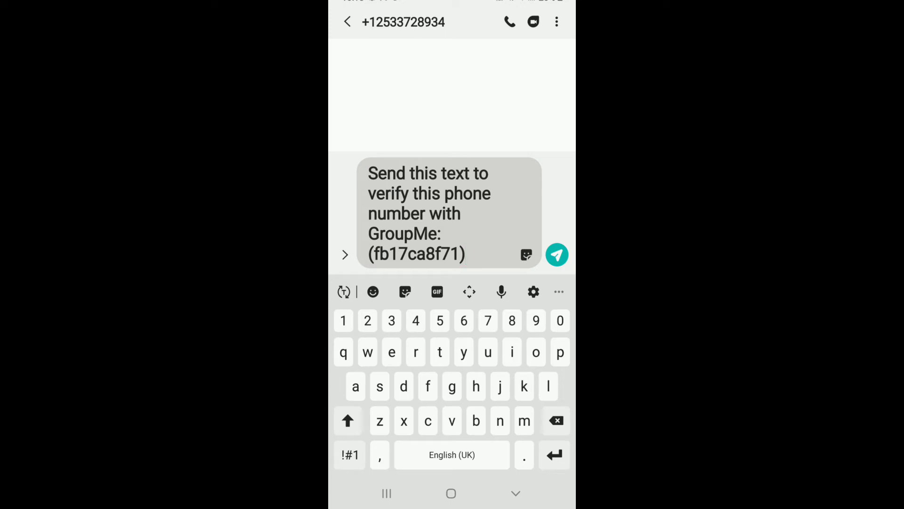
Send the prefilled GroupMe verification text from Messages.
click(557, 255)
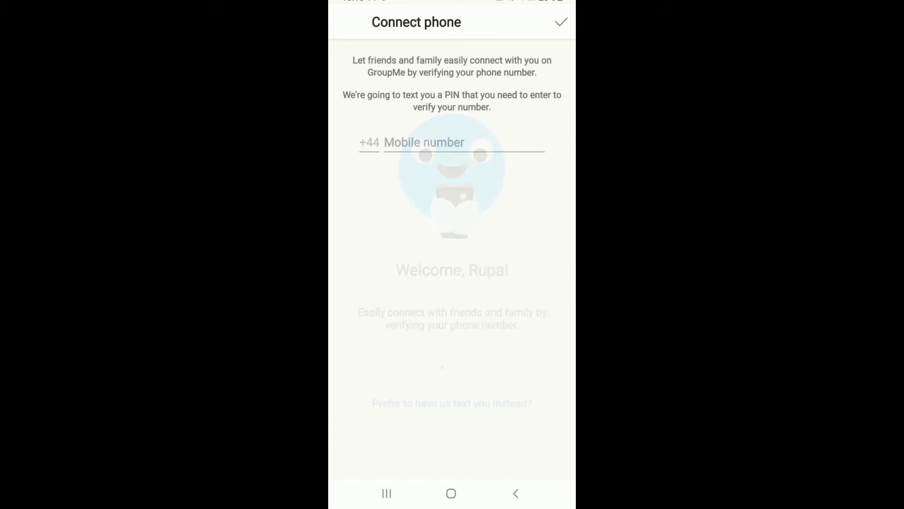
Select the country code, submit the mobile number and have the PIN texted.
click(368, 143)
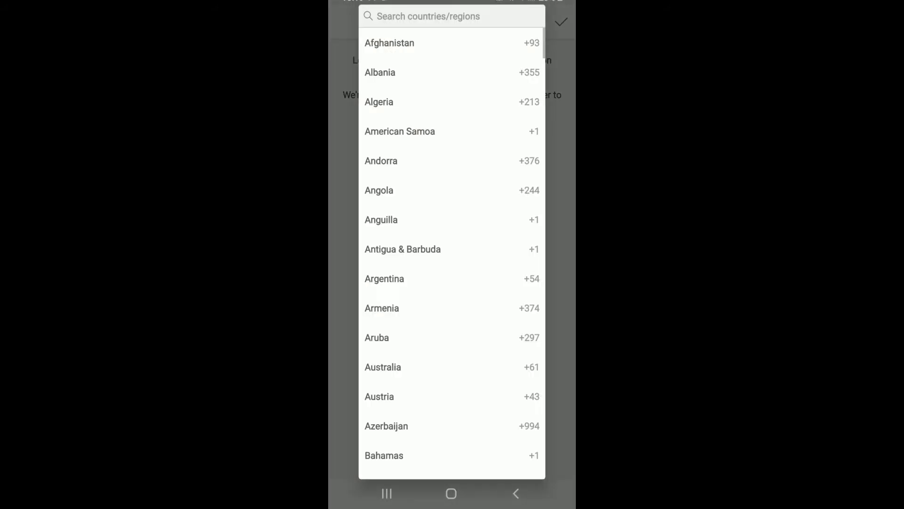
scroll(down, 3)
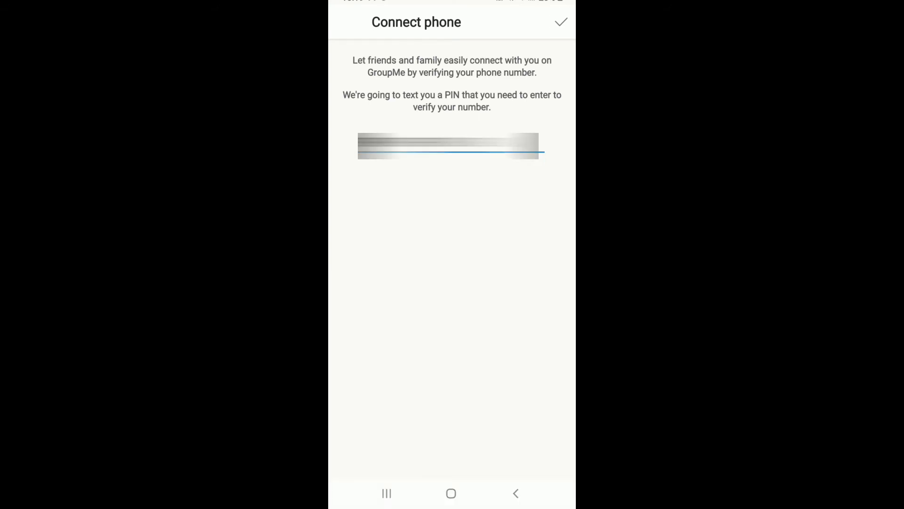
click(562, 23)
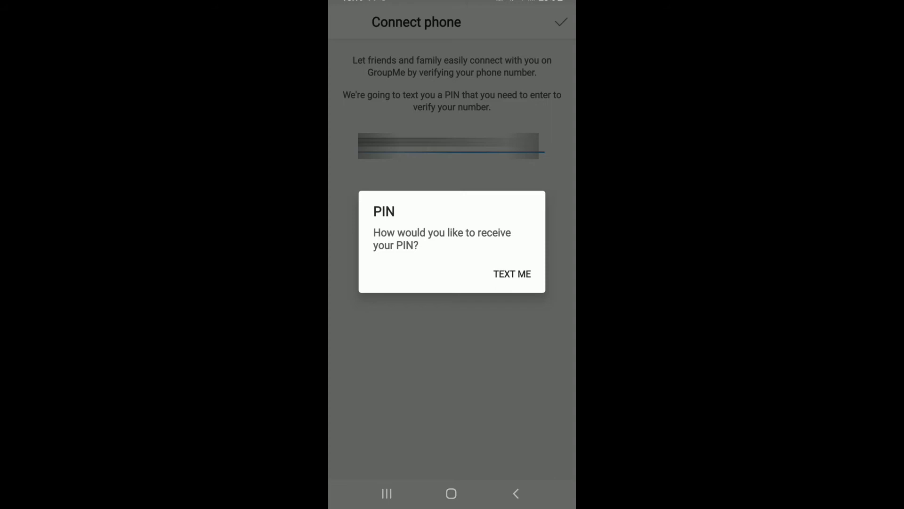
click(512, 274)
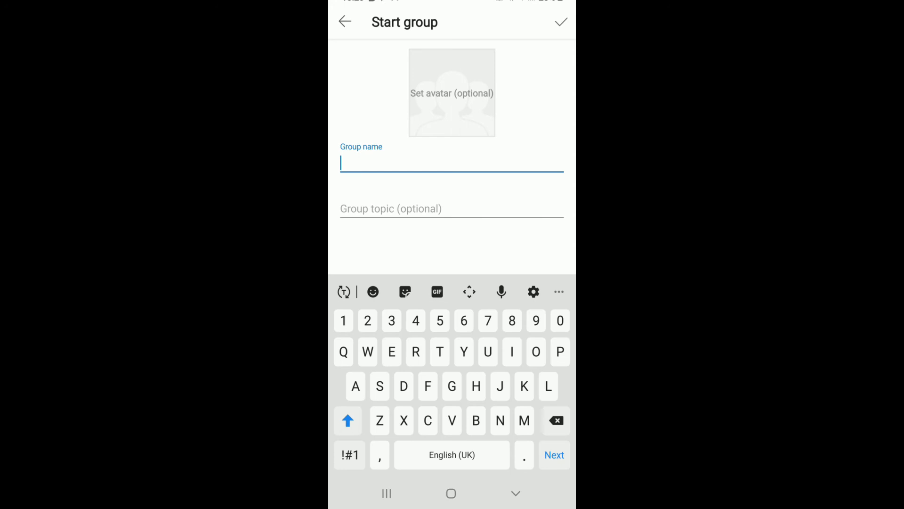
Name the group 'Our Group', skip adding members and accept default options.
text(Our Group)
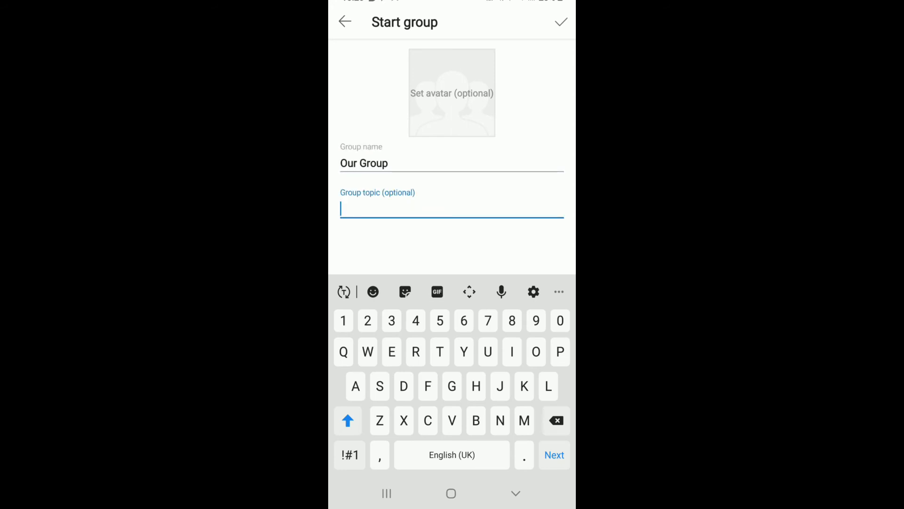
click(452, 92)
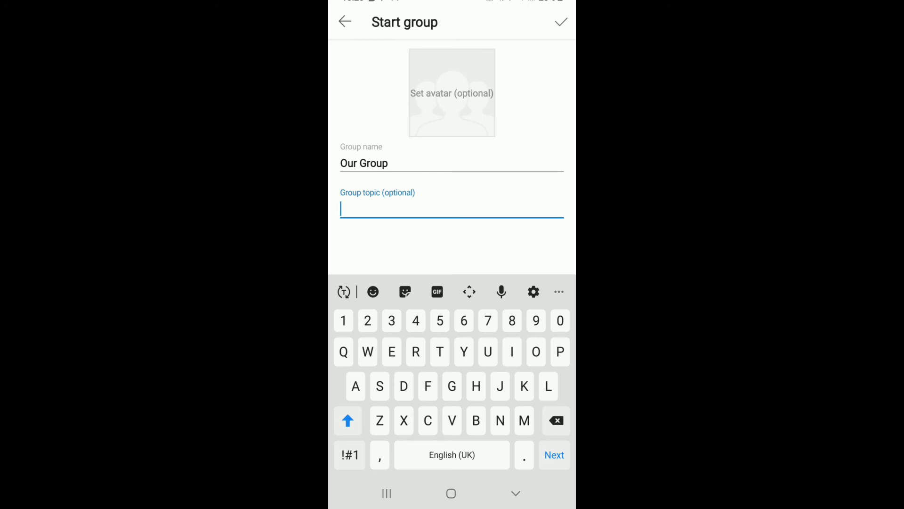
click(562, 23)
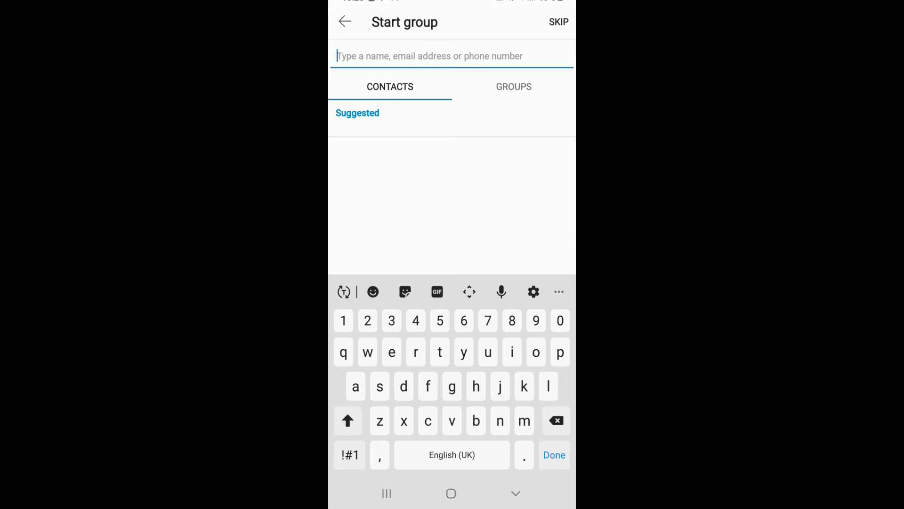
click(560, 22)
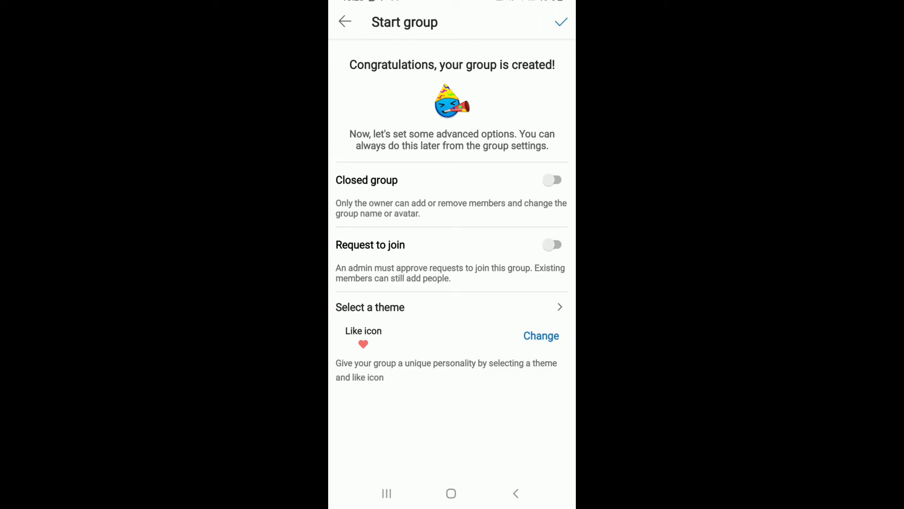
click(563, 22)
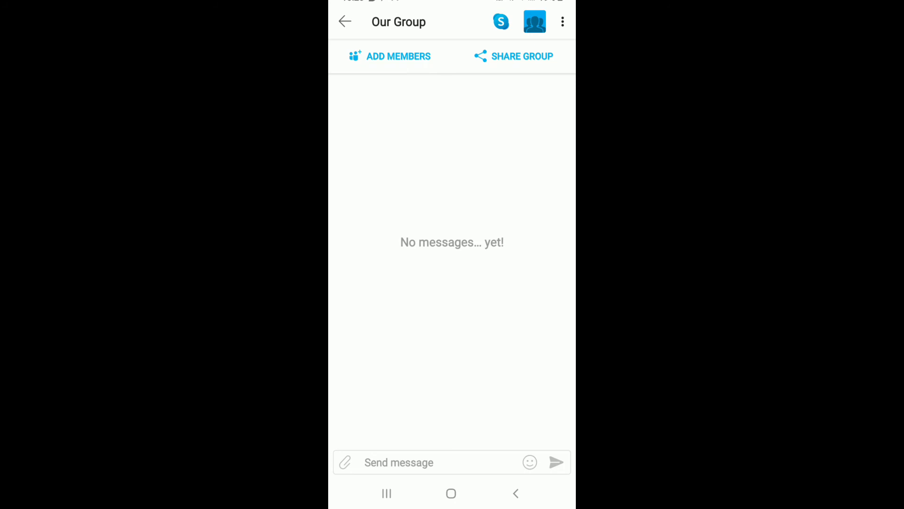
Log out of the account from Settings via the navigation menu.
click(344, 22)
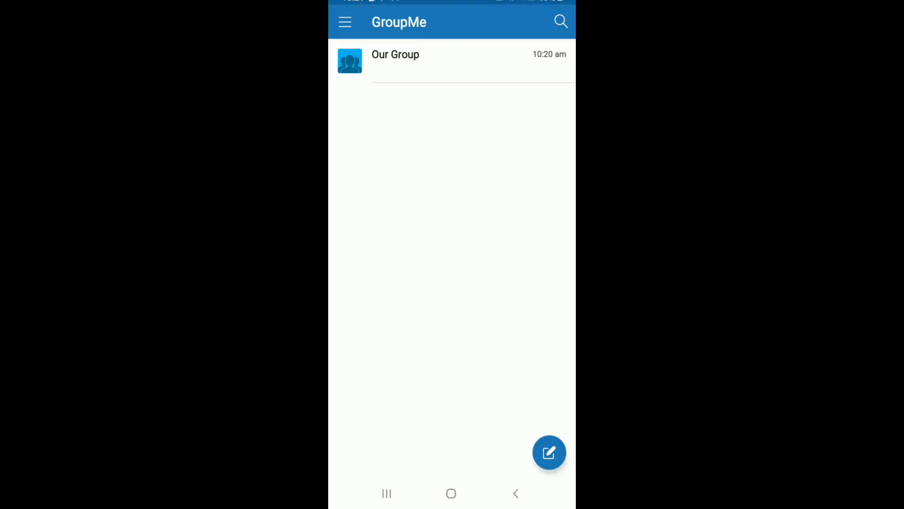
click(345, 22)
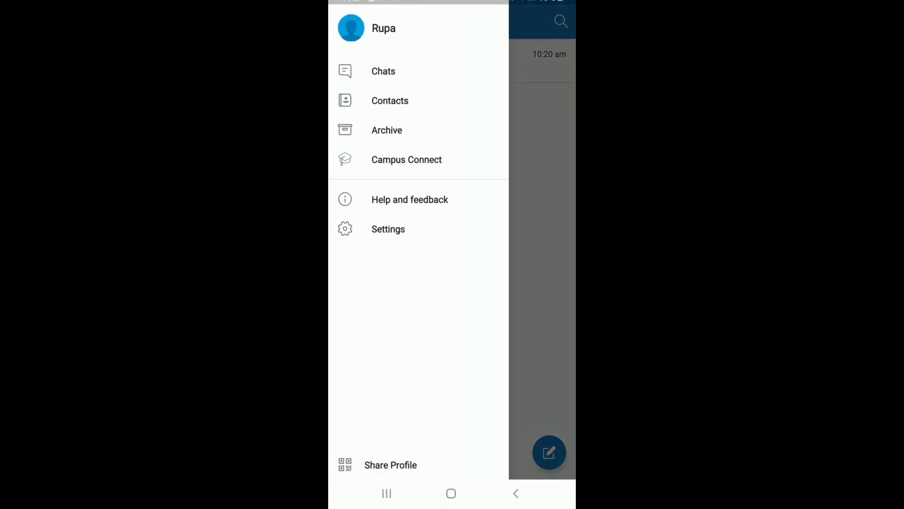
click(388, 229)
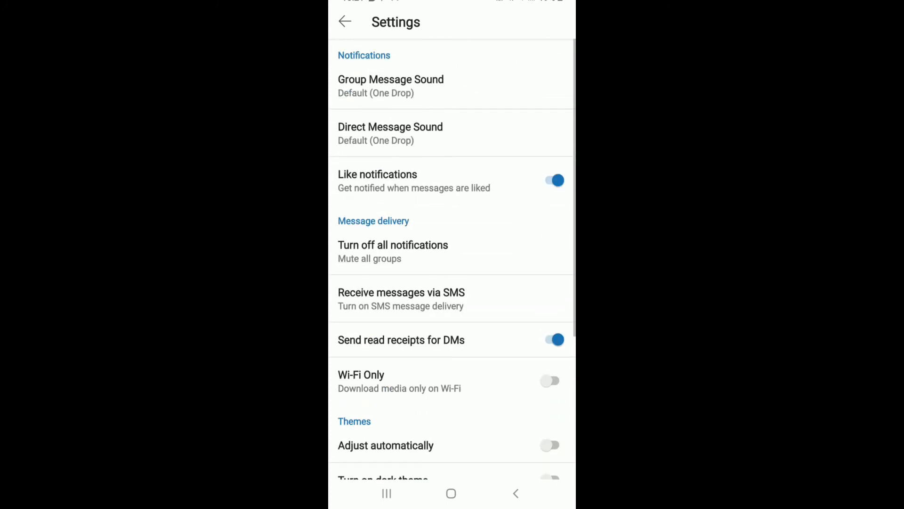
scroll(down, 3)
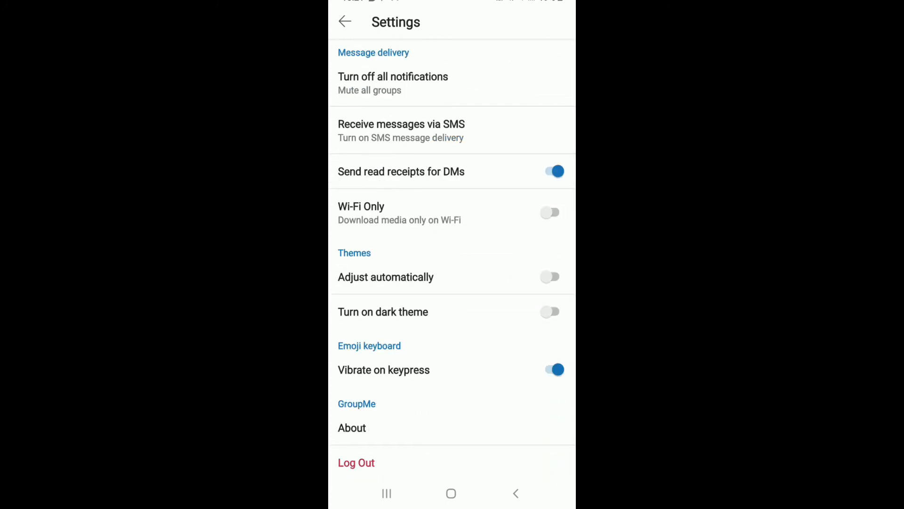
click(356, 463)
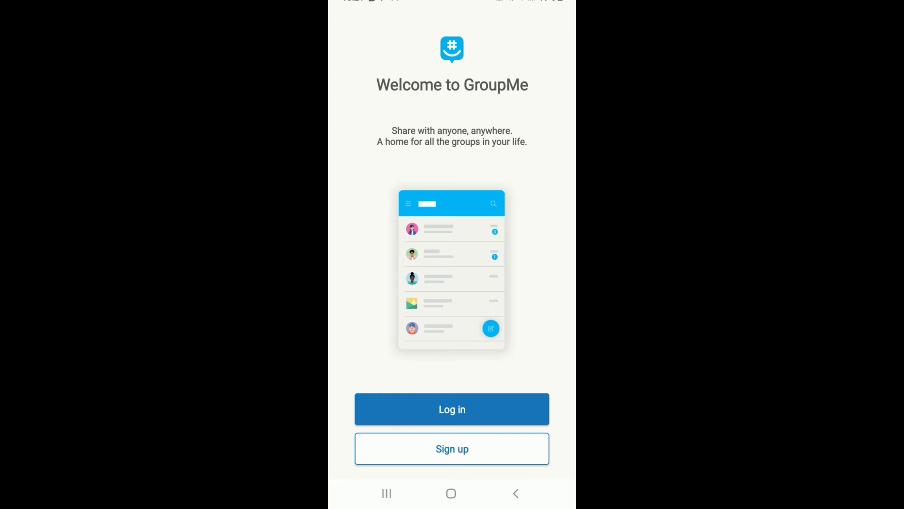
Log in with the account email and password to reach the chats home.
click(453, 408)
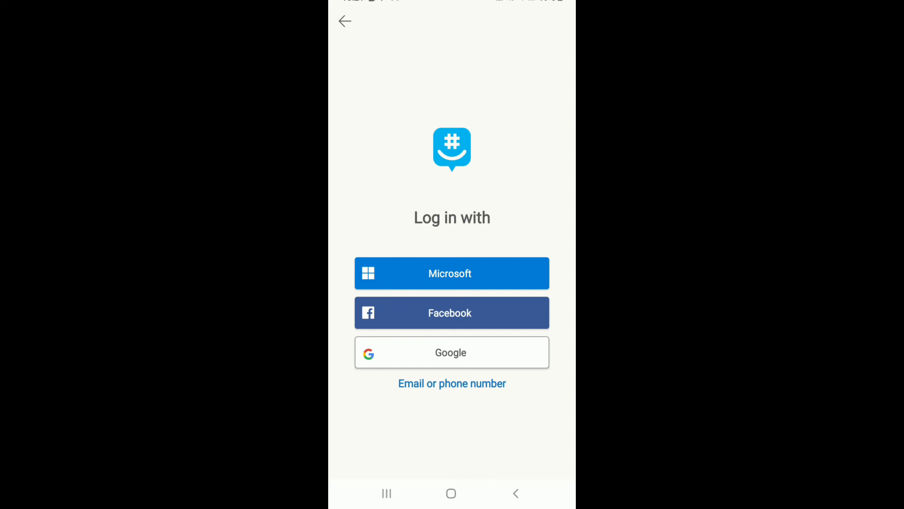
click(452, 384)
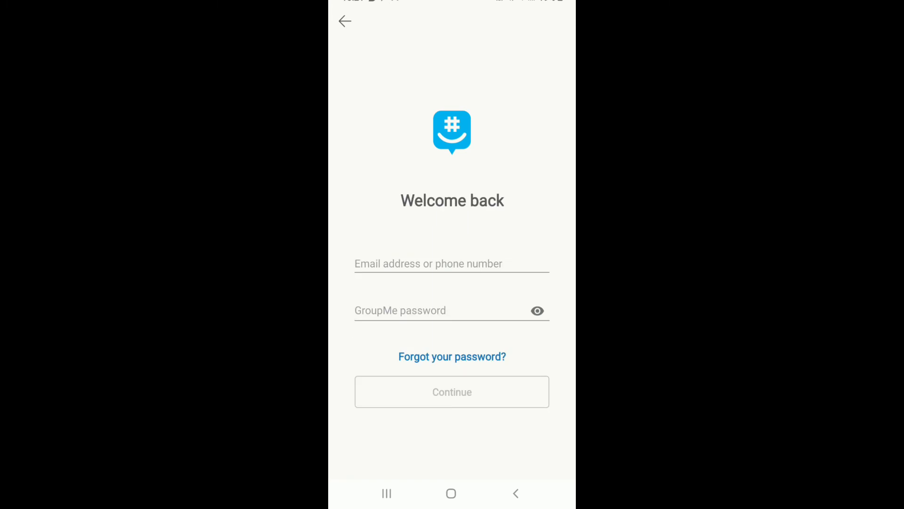
click(452, 264)
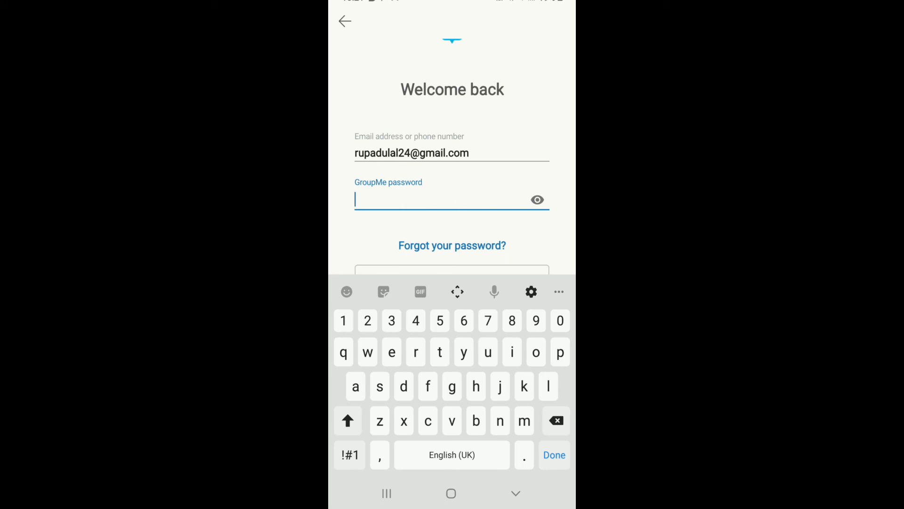
text(password)
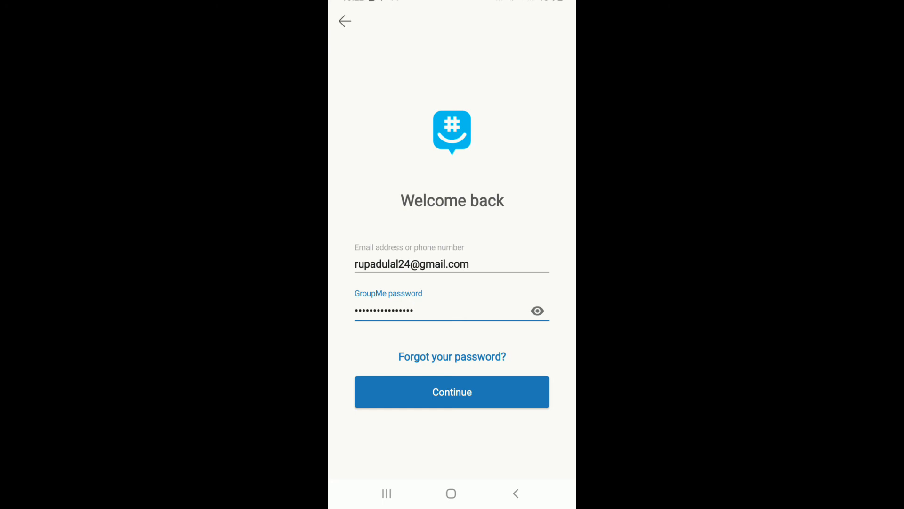
click(452, 392)
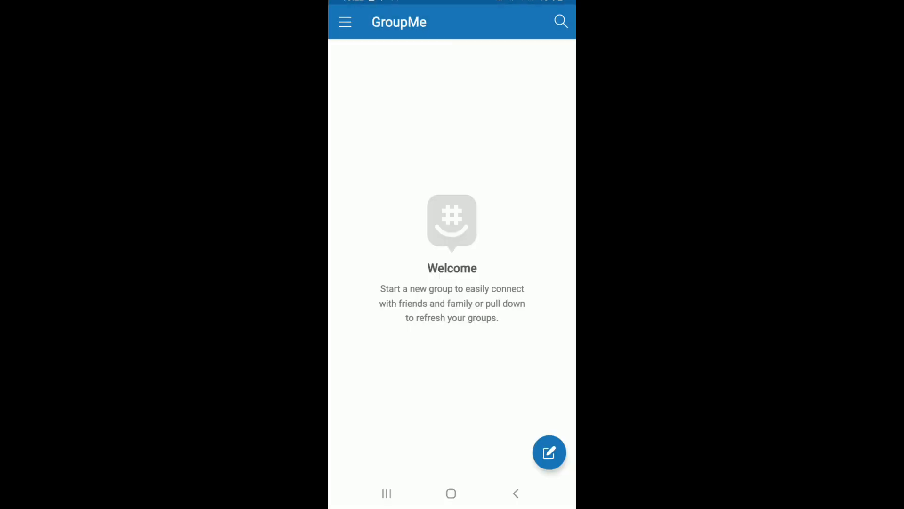